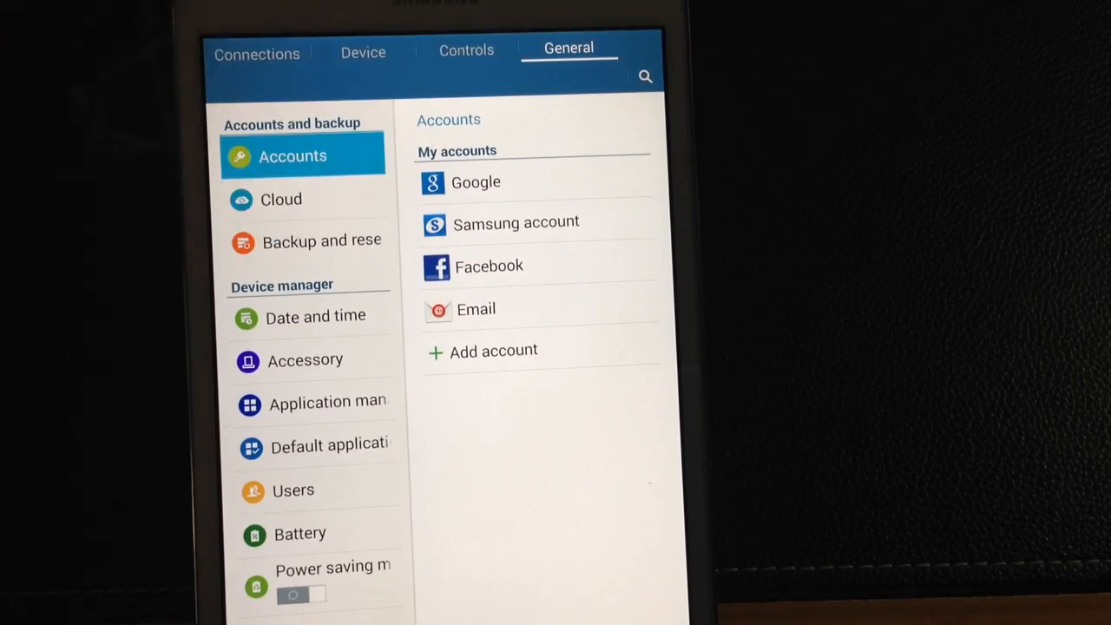
Switch from the Accounts page to the Users page in Settings General
click(293, 490)
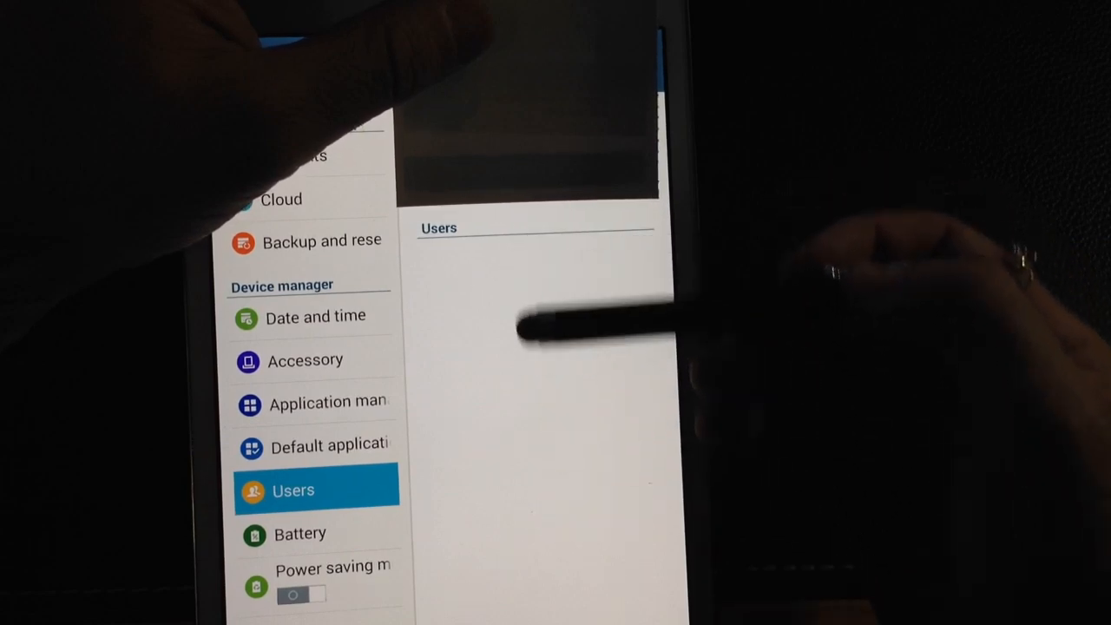